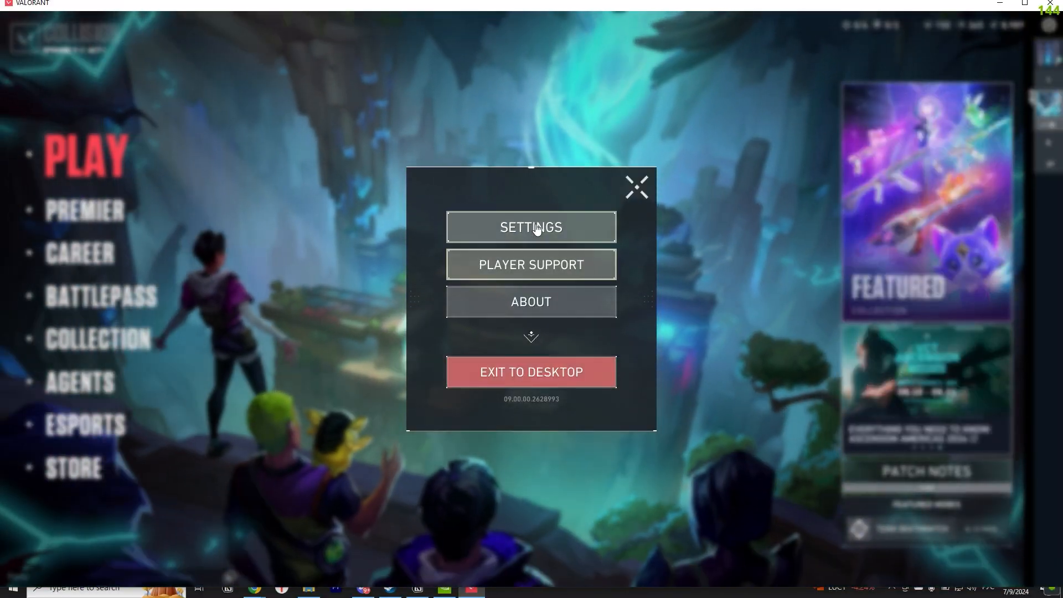
Step: Set VALORANT's video display to Windowed mode with Fill aspect ratio, then apply and keep it
{"action": "left_click", "coordinate": [531, 226]}
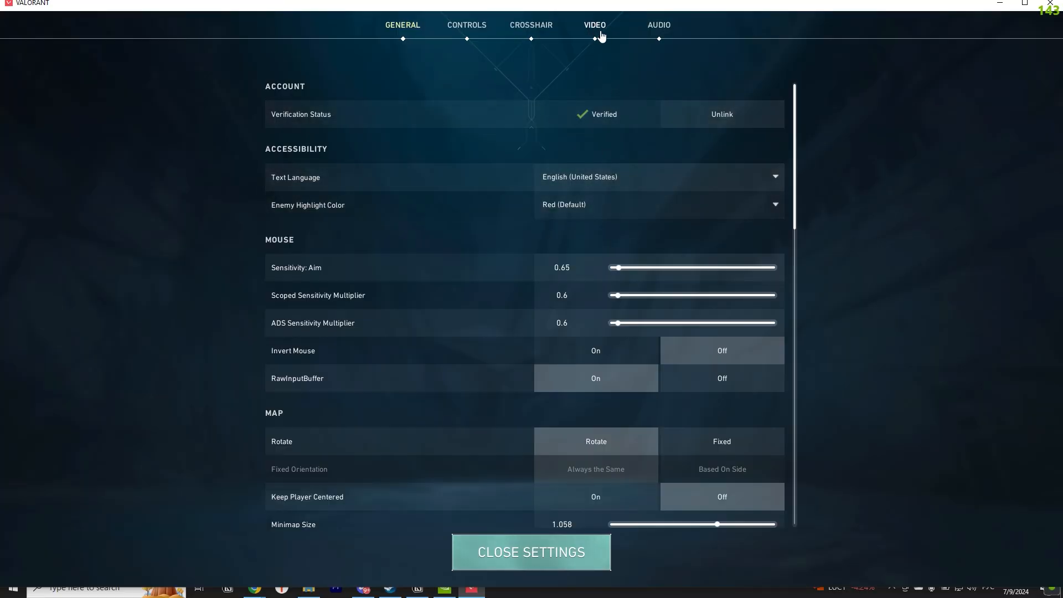
{"action": "left_click", "coordinate": [593, 25]}
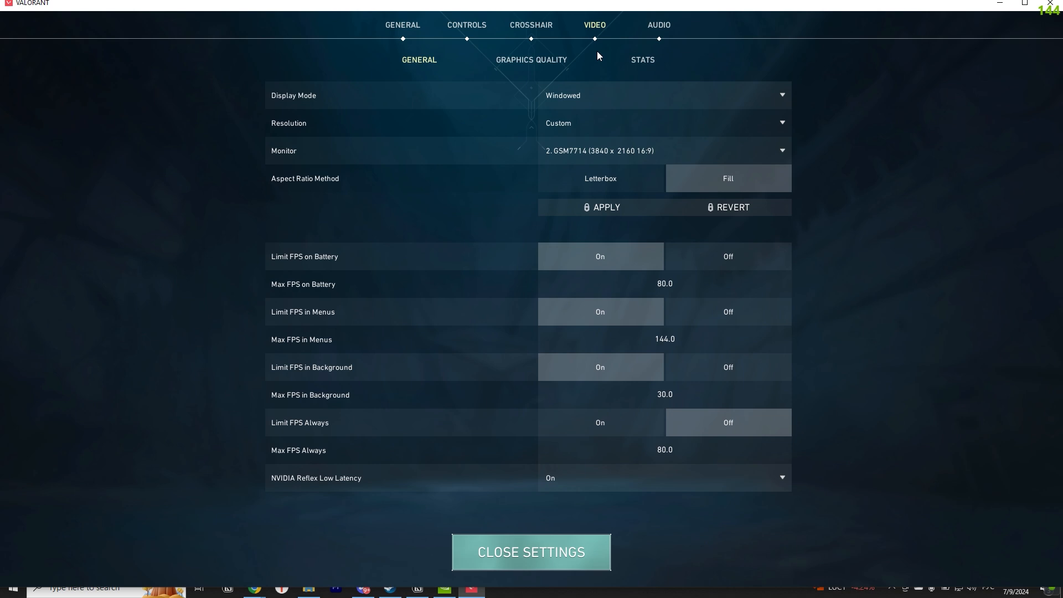
{"action": "left_click", "coordinate": [663, 94]}
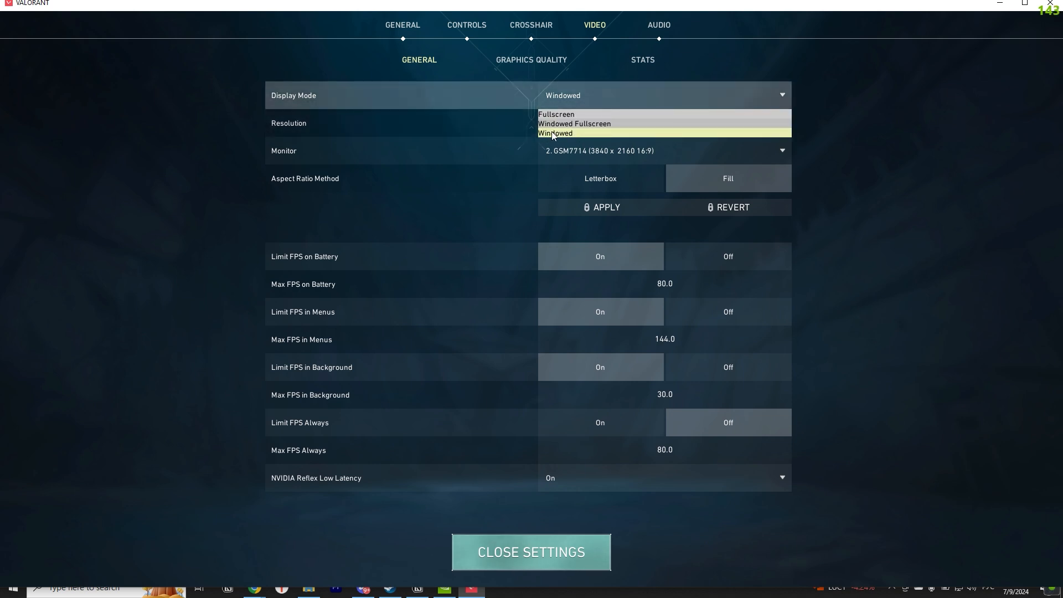
{"action": "left_click", "coordinate": [554, 133]}
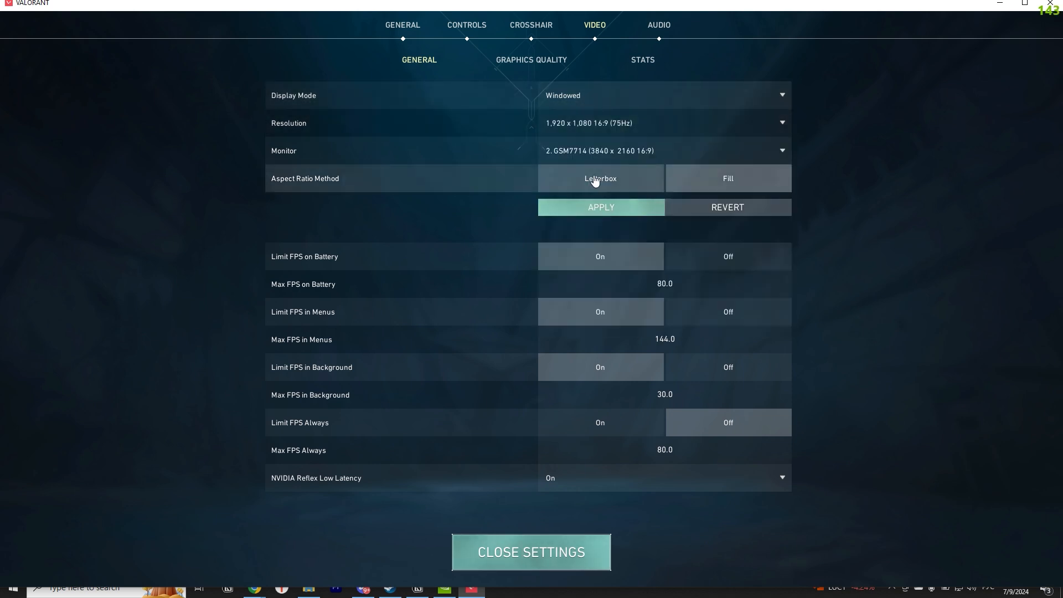
{"action": "left_click", "coordinate": [727, 178]}
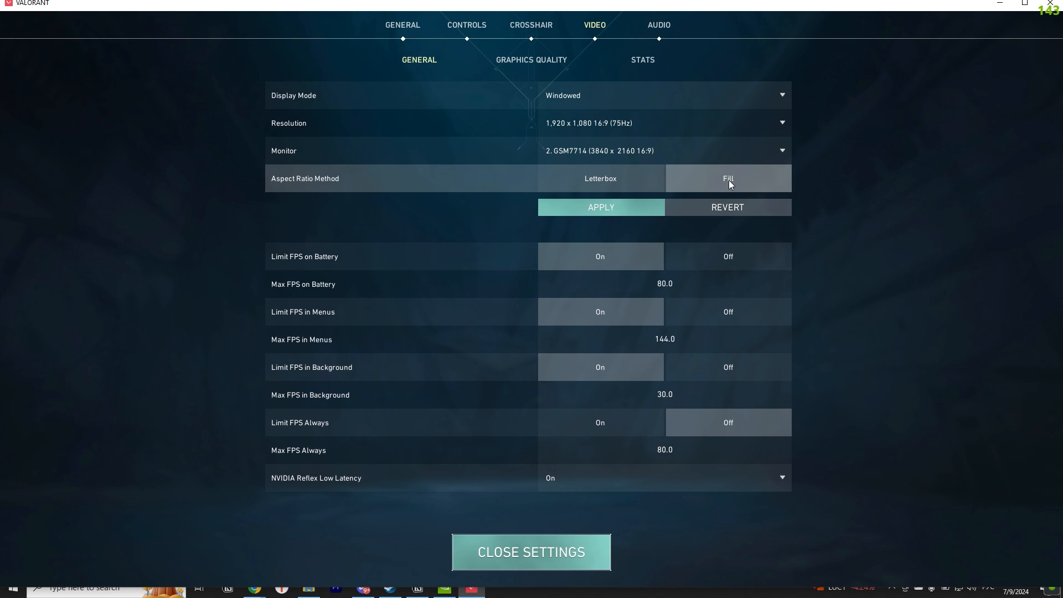
{"action": "left_click", "coordinate": [599, 206]}
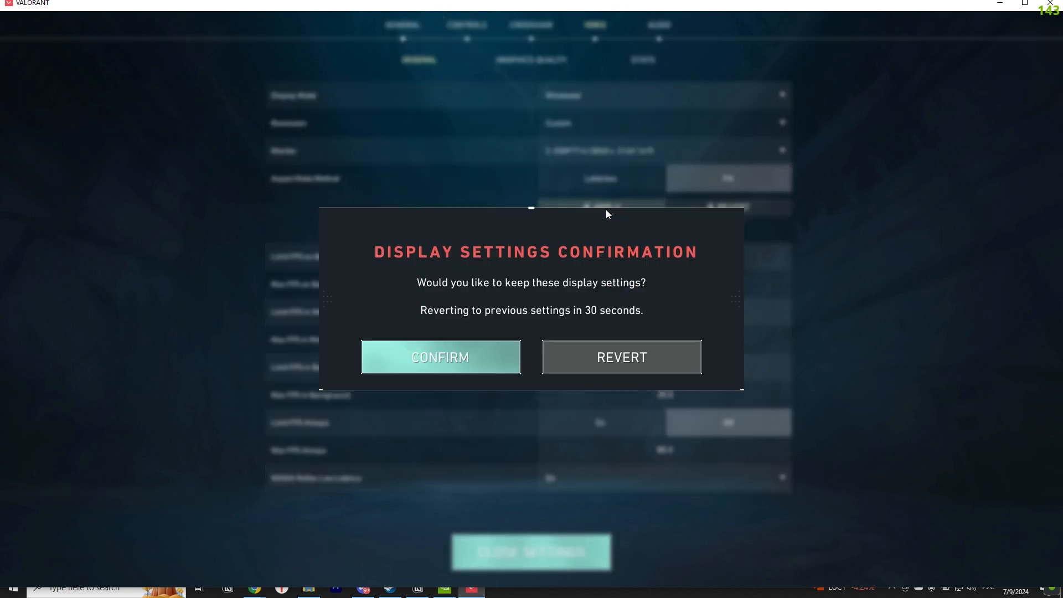
{"action": "left_click", "coordinate": [439, 357]}
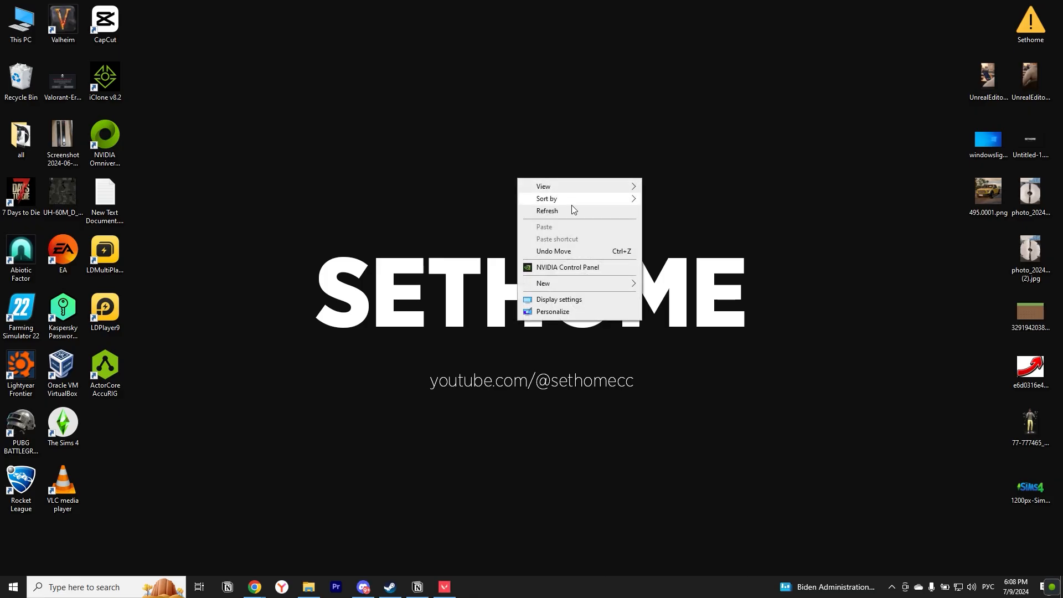
{"action": "mouse_move", "coordinate": [602, 272]}
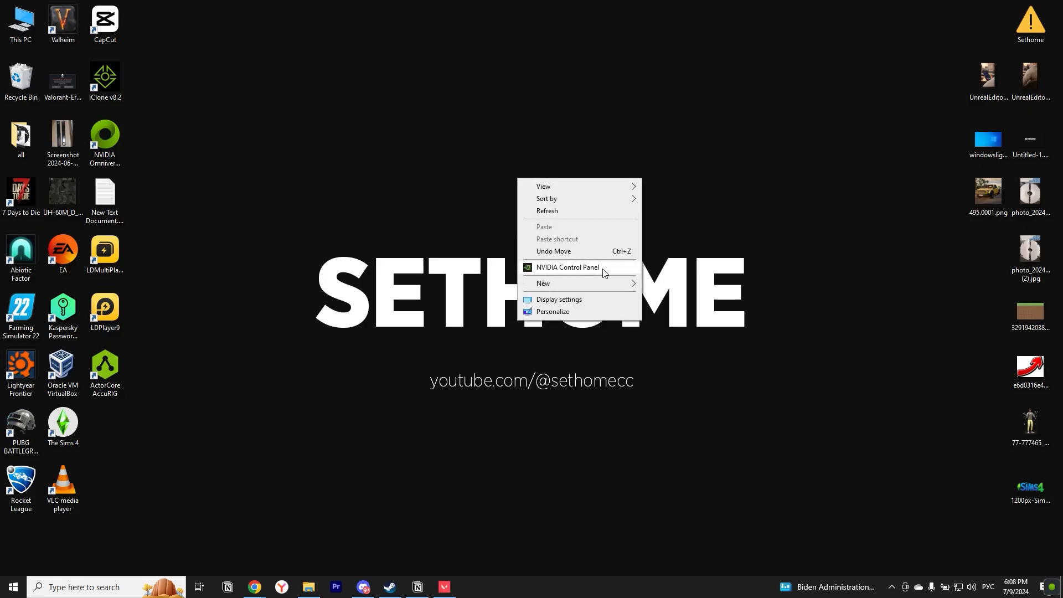
Step: Set the LG monitor's resolution to 1440 × 1080 in NVIDIA Control Panel's Change resolution page
{"action": "left_click", "coordinate": [567, 266]}
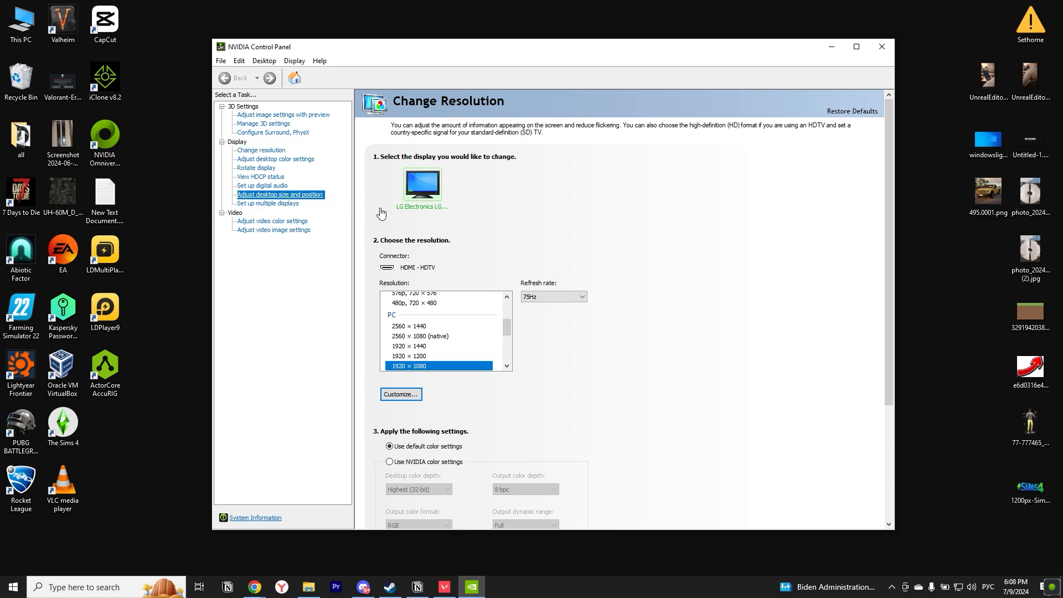
{"action": "left_click", "coordinate": [279, 194]}
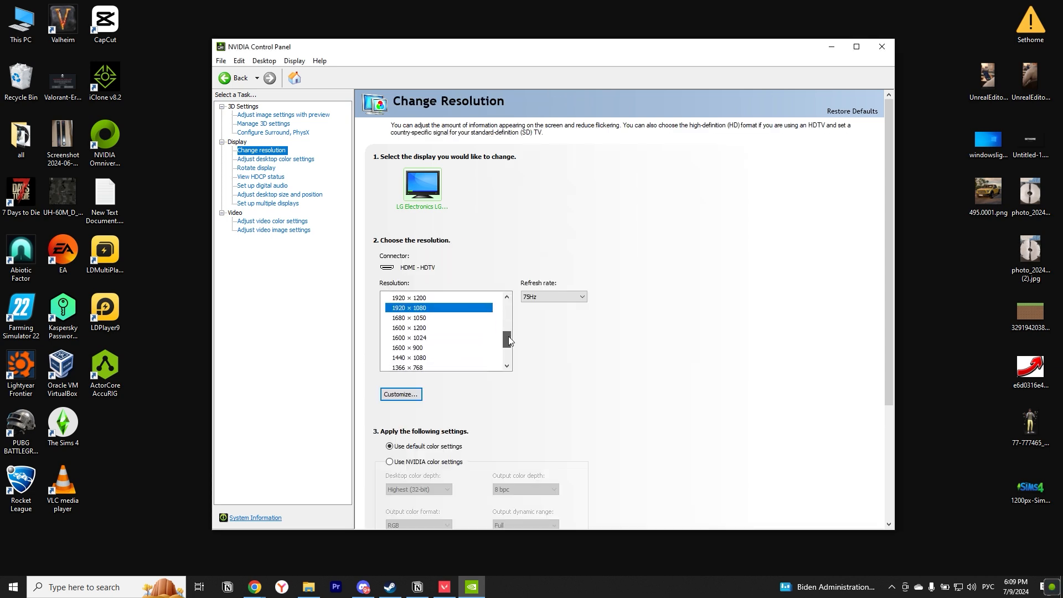
{"action": "scroll", "scroll_direction": "down", "scroll_amount": 3}
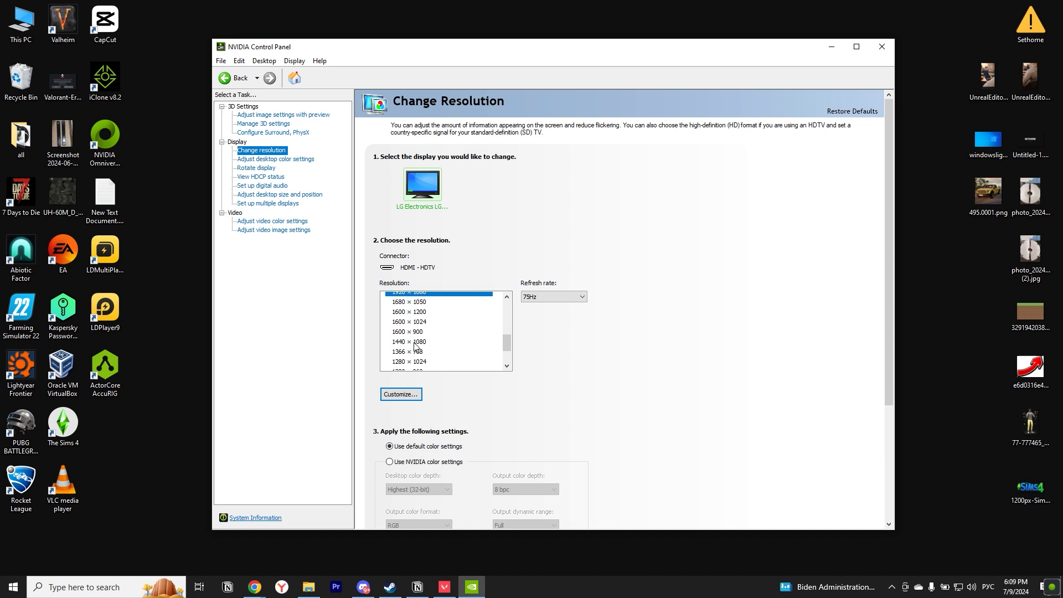
{"action": "left_click", "coordinate": [413, 341]}
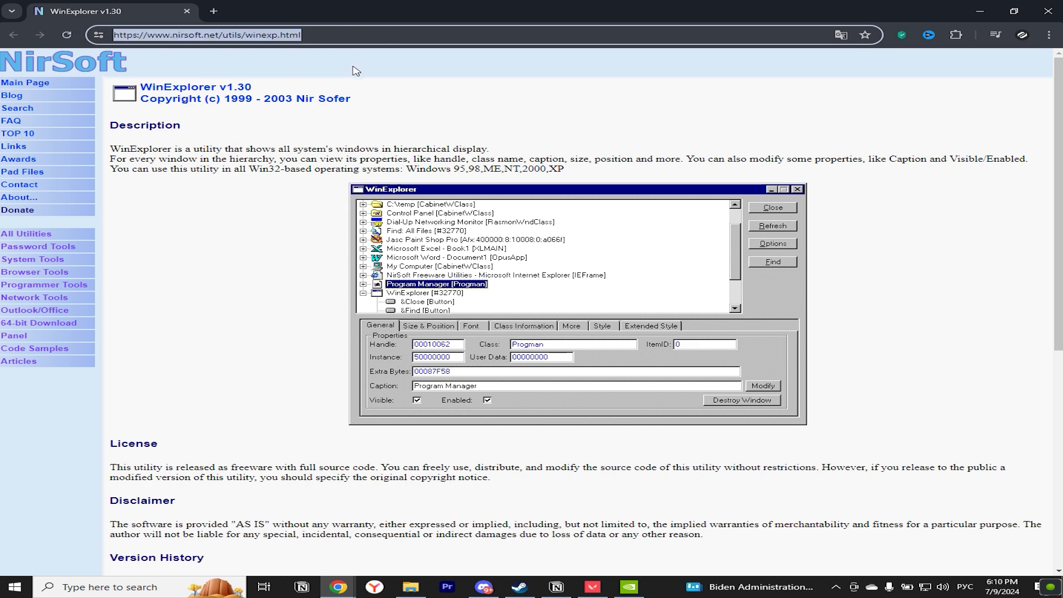
Step: Scroll NirSoft's WinExplorer page down to the WinExplorer download link
{"action": "scroll", "scroll_direction": "down", "scroll_amount": 3}
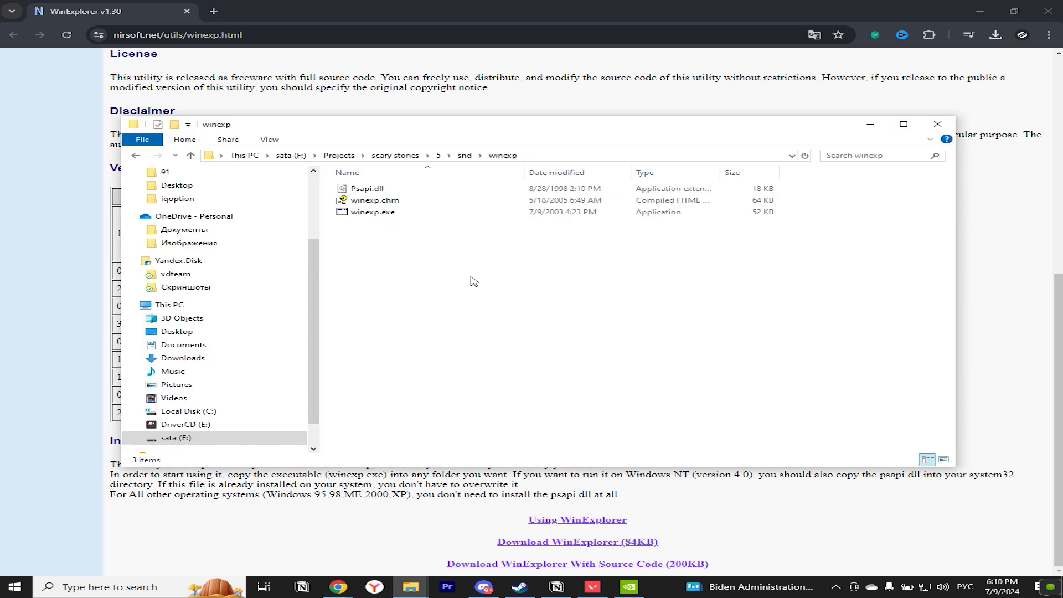
Step: Launch winexp.exe, select the VALORANT window to view its styles, then return to VALORANT
{"action": "left_click", "coordinate": [373, 212]}
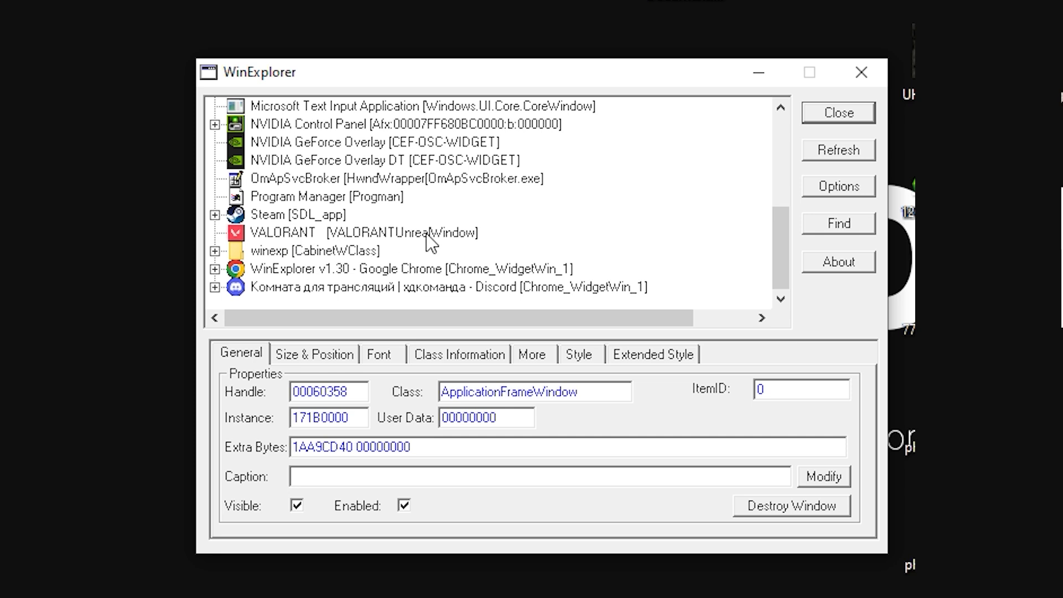
{"action": "left_click", "coordinate": [579, 353]}
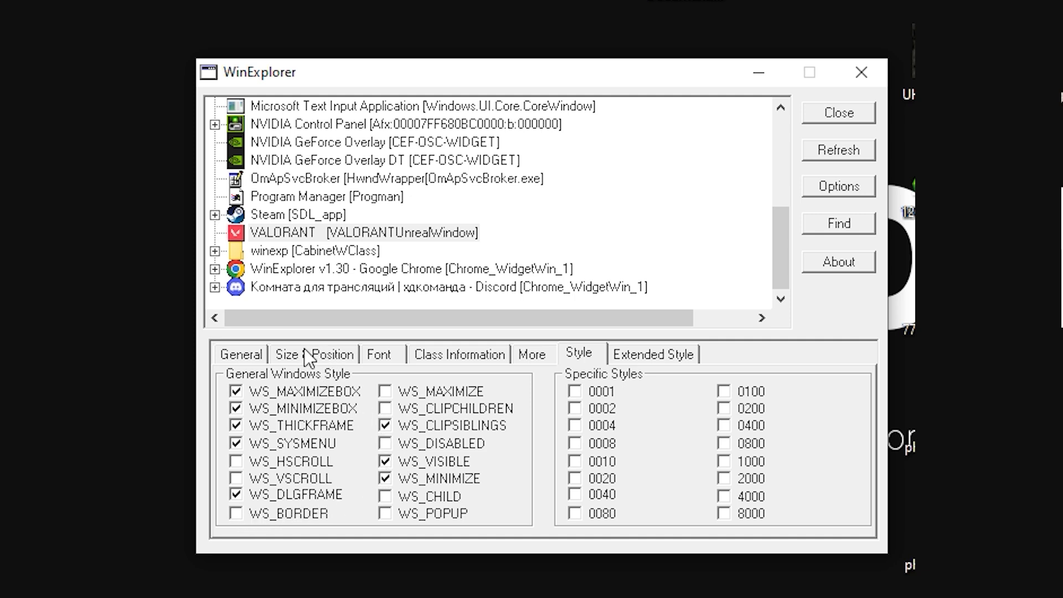
{"action": "left_click", "coordinate": [314, 353]}
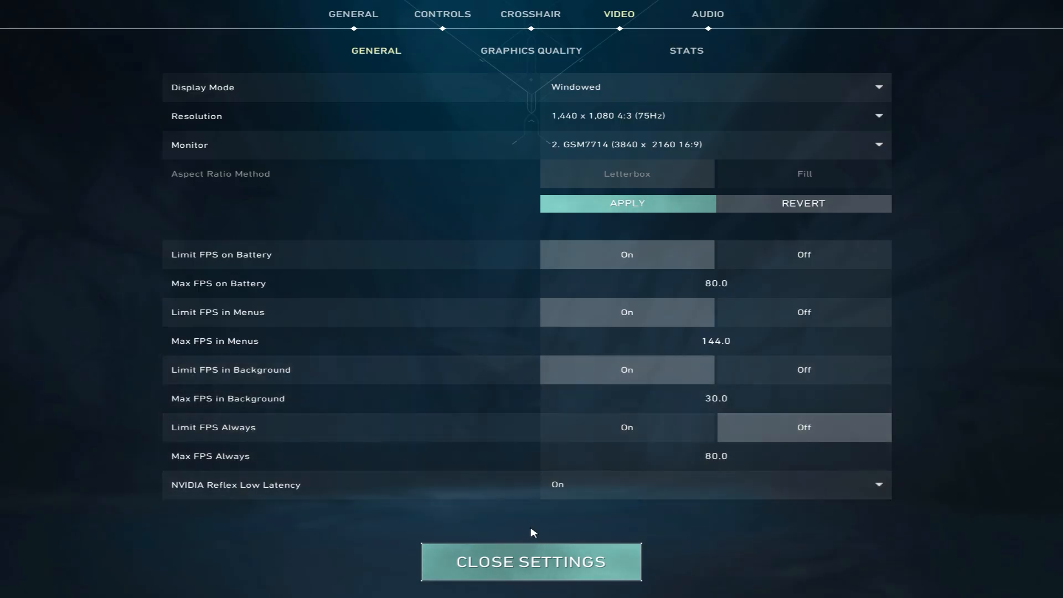
Step: Close VALORANT's settings and switch to the knife with key 3 on the practice range
{"action": "left_click", "coordinate": [530, 561]}
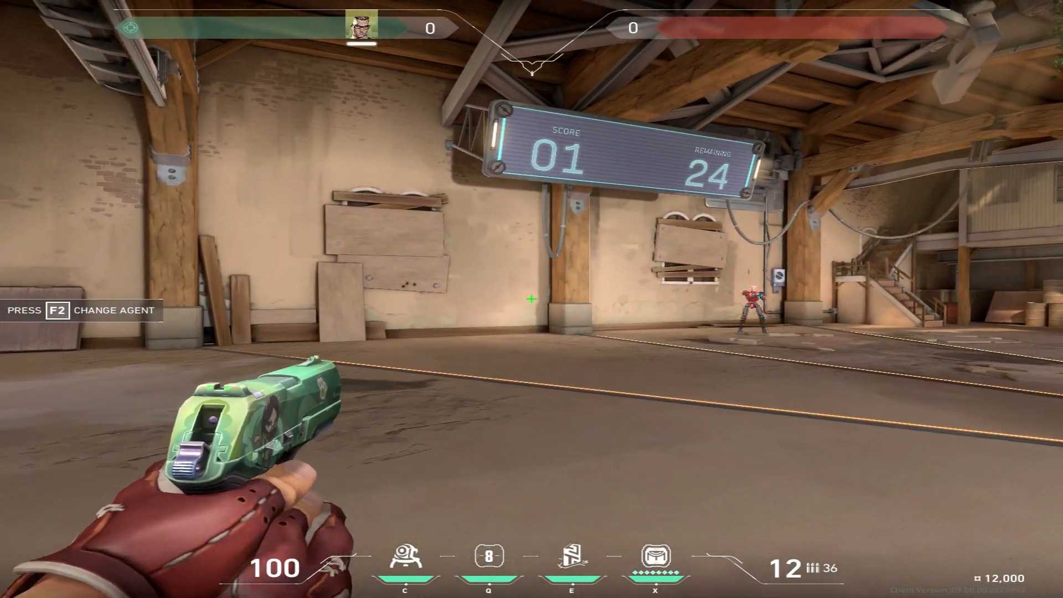
{"action": "key", "text": "3"}
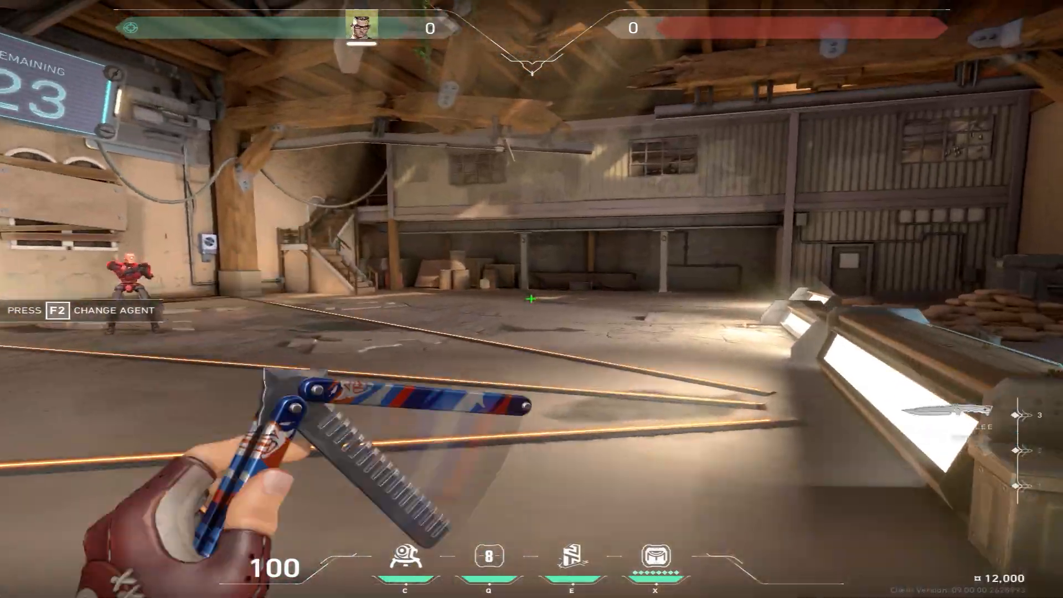